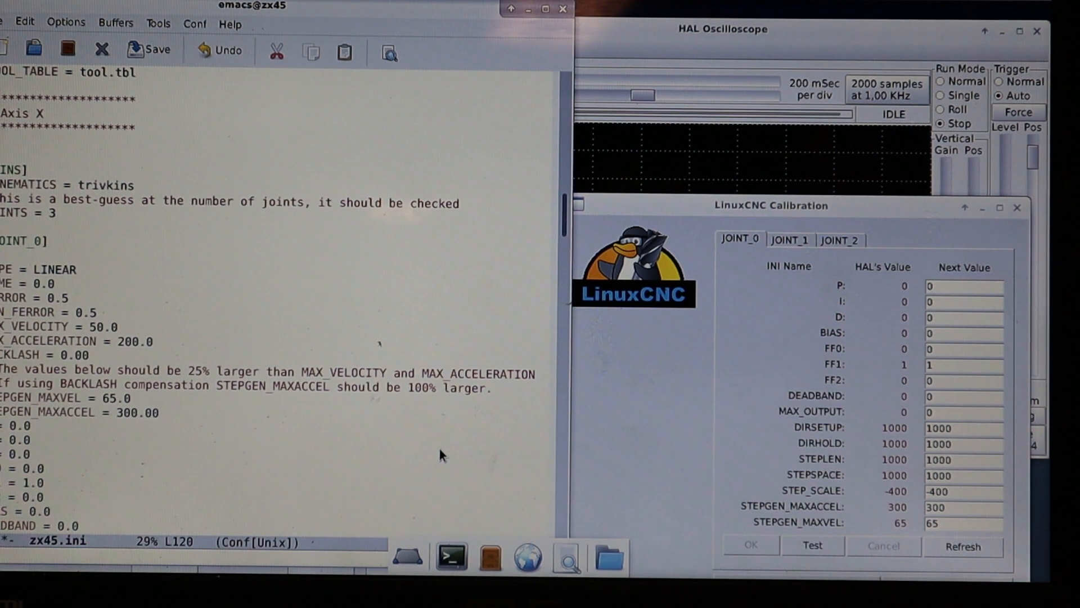
# Step: Move from the zx45.ini buffer to zx45.hal at the closed-loop stepper signals for joint 0
pyautogui.press('Down')
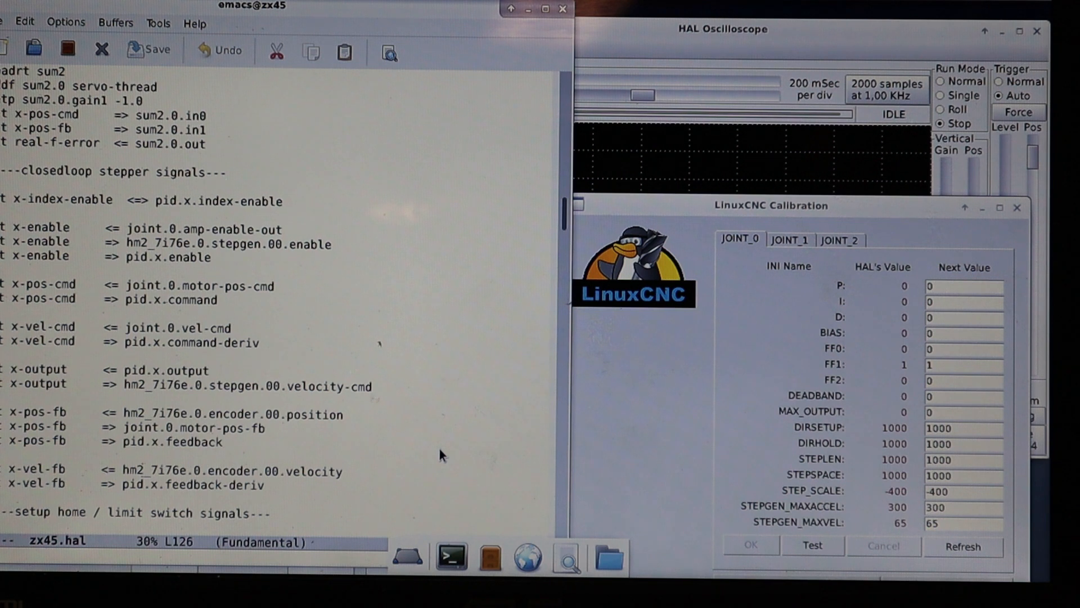
pyautogui.click(343, 414)
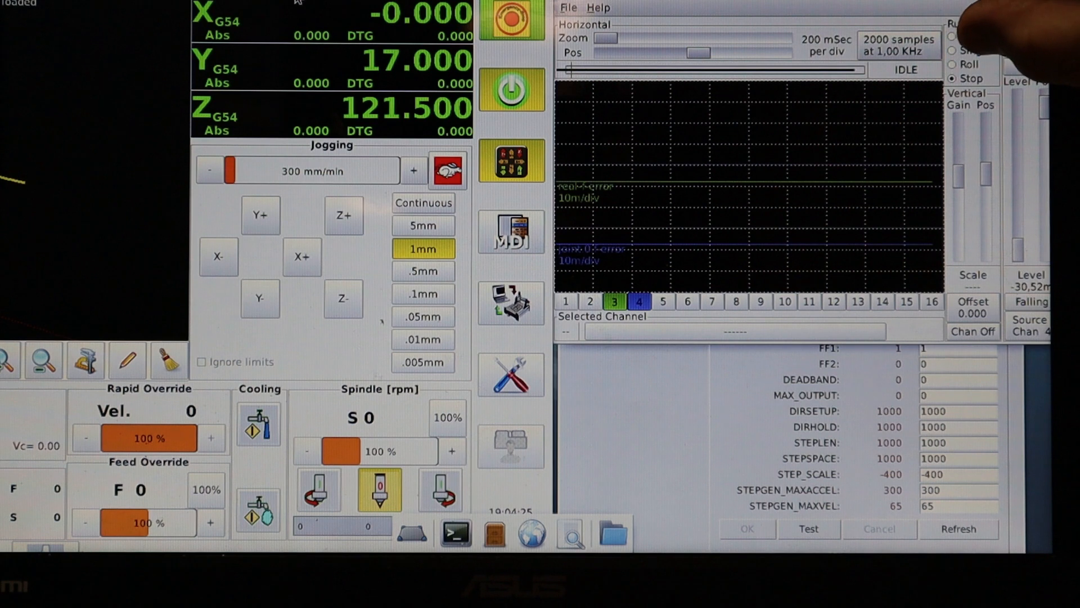
# Step: Capture a single scope sweep while jogging X one 1 mm step forward to 0.010
pyautogui.click(952, 50)
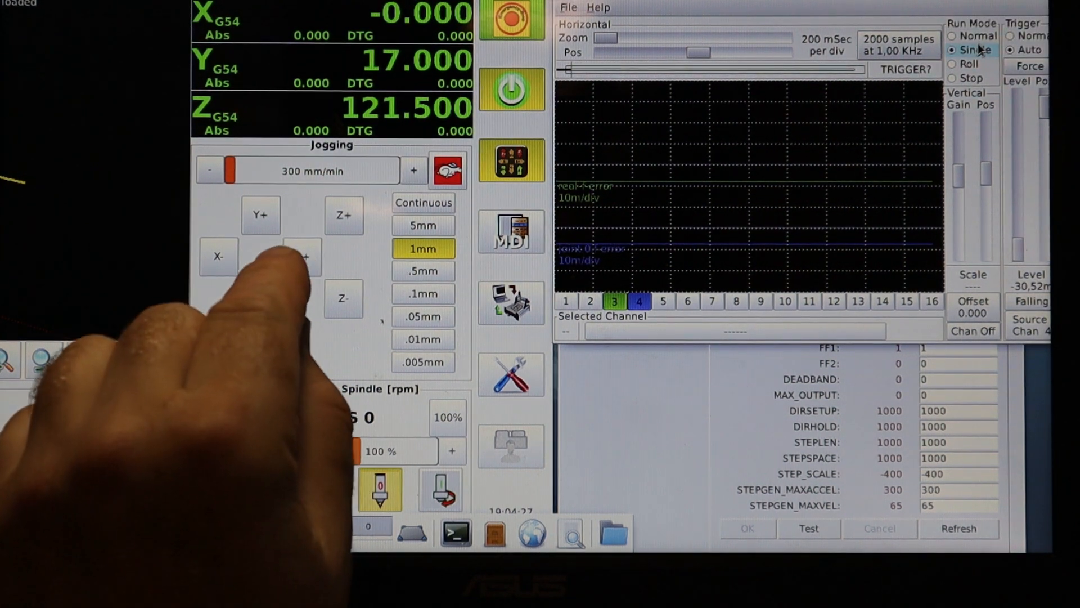
pyautogui.click(220, 256)
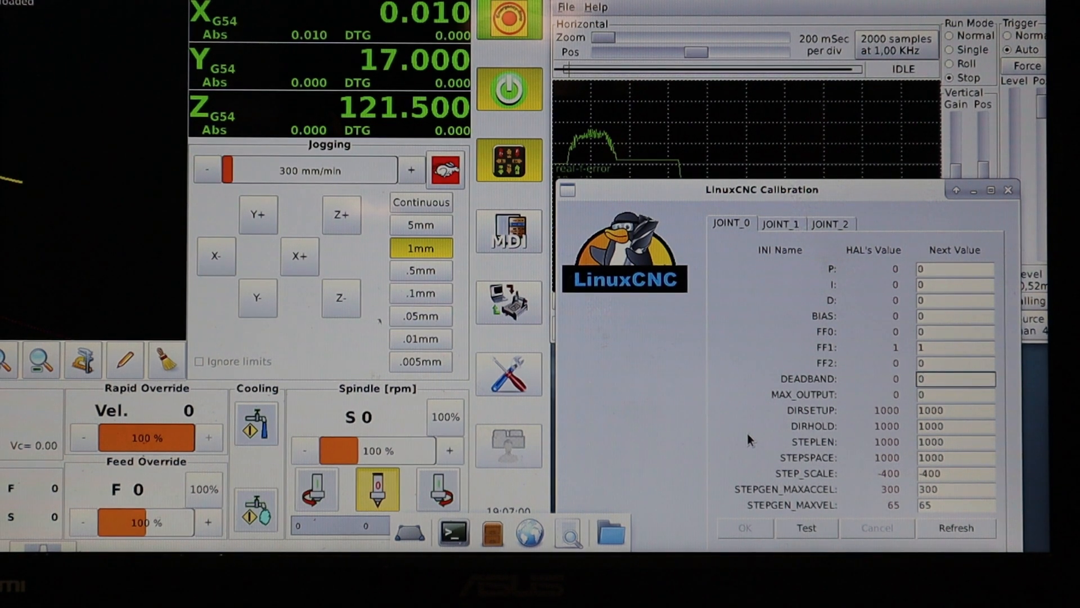
# Step: Enter joint 0 next values P 250 and deadband 0.0015, leaving I ready to edit
pyautogui.click(957, 380)
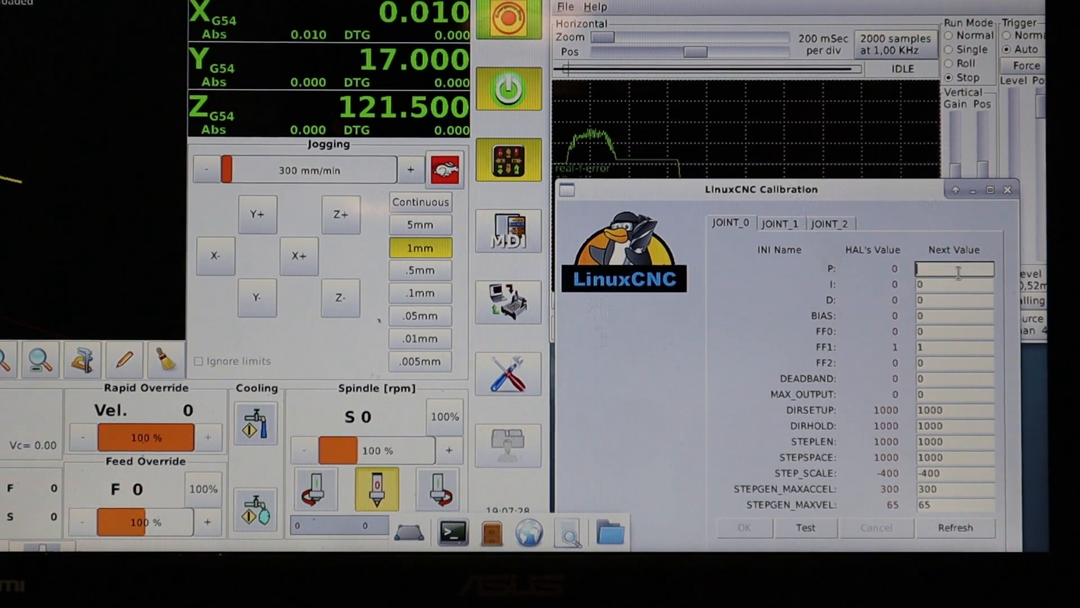
pyautogui.write('250')
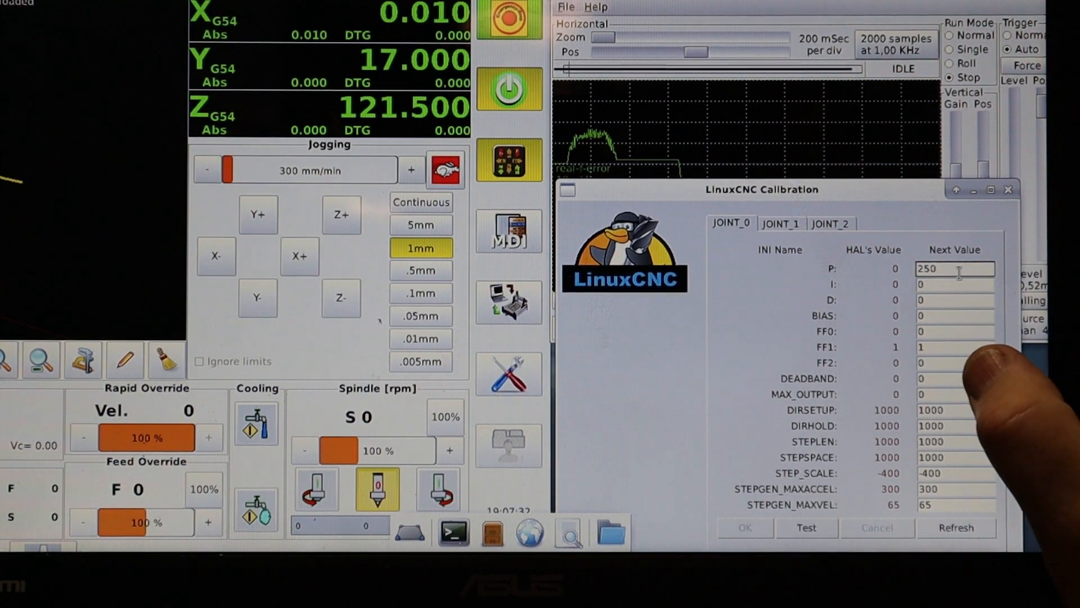
pyautogui.click(955, 378)
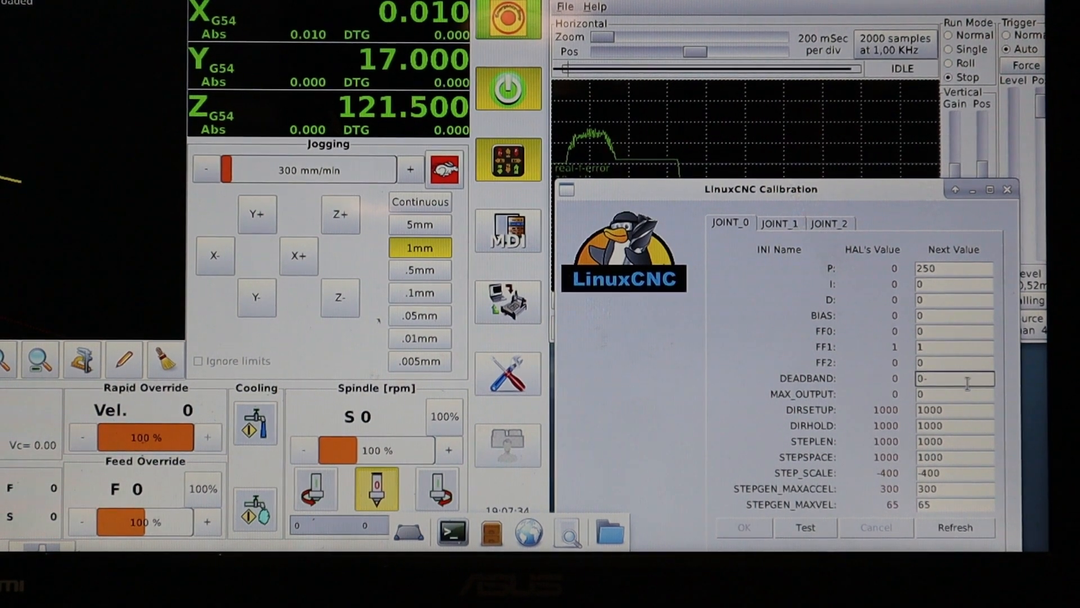
pyautogui.write('0.0015')
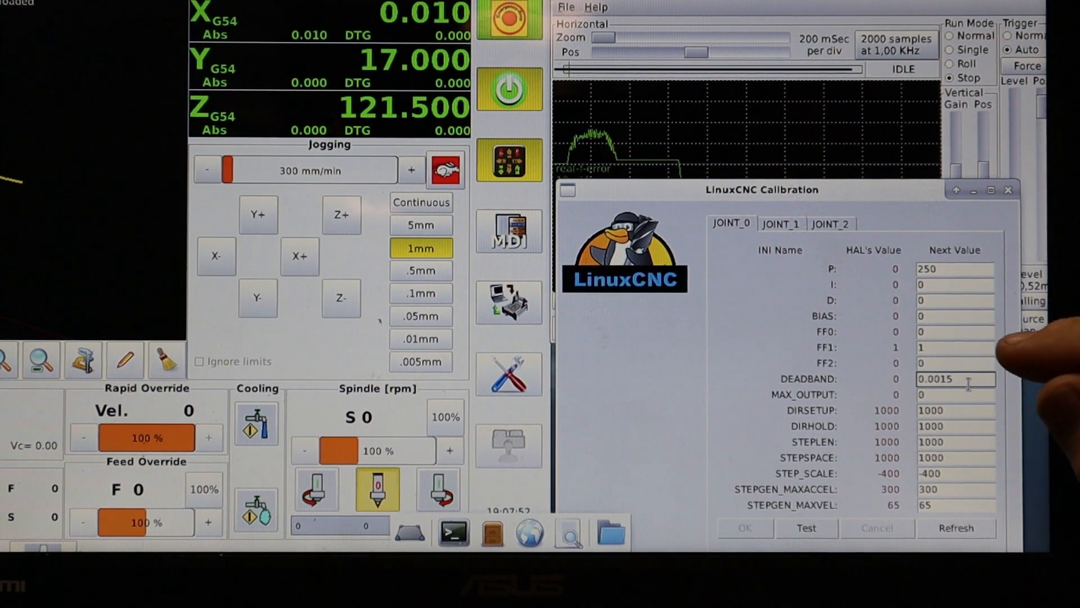
pyautogui.click(956, 348)
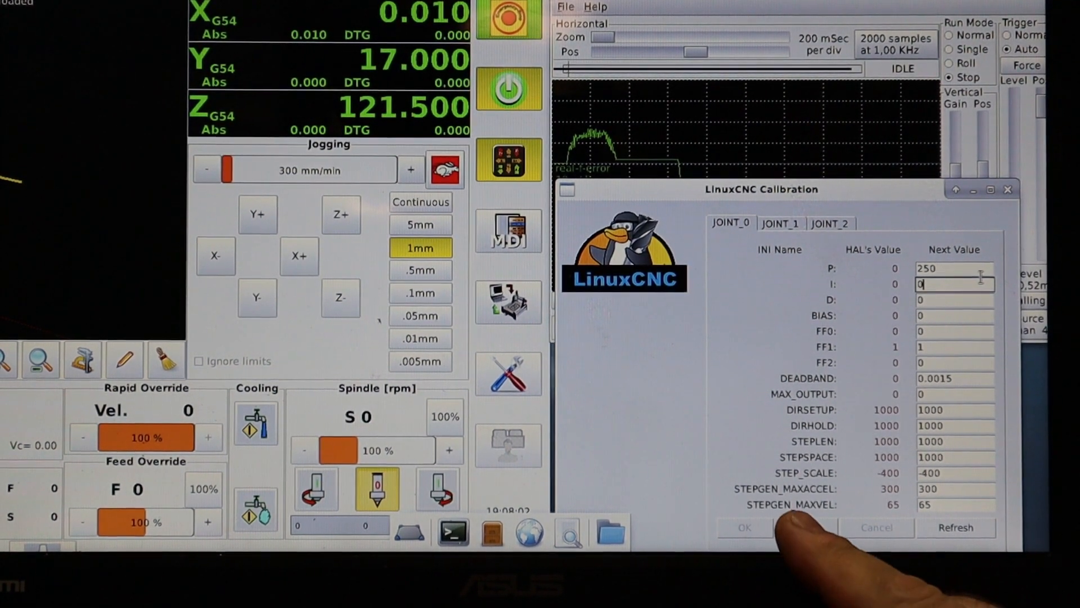
# Step: Apply the new joint 0 values with Test and start a fresh following-error scope capture
pyautogui.click(805, 527)
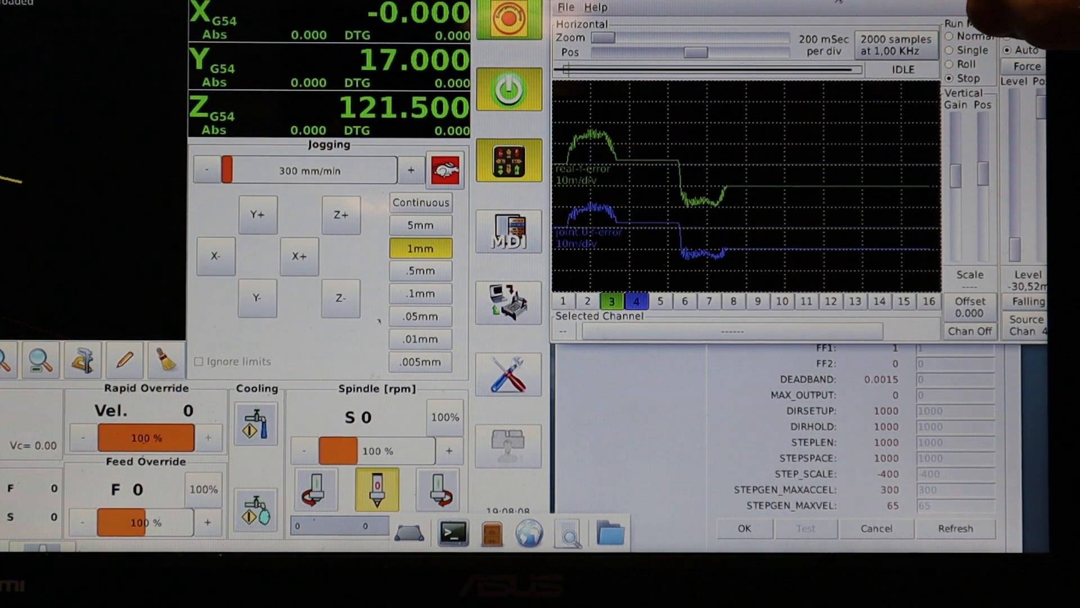
pyautogui.click(952, 50)
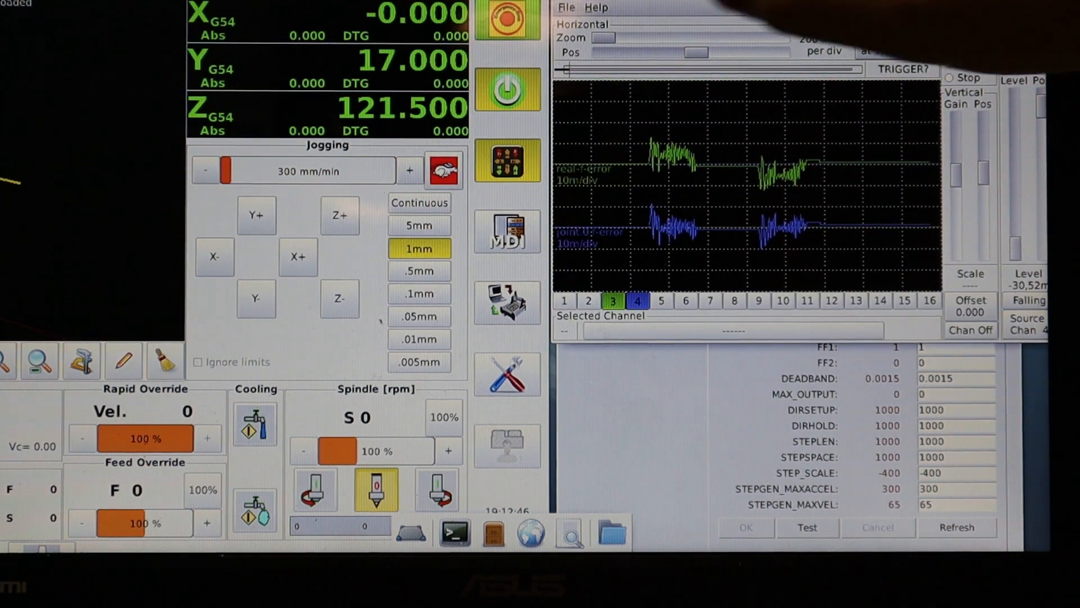
# Step: Re-arm the scope and jog X back and forth to record following error with P 300, I 10, D 0.1
pyautogui.click(215, 256)
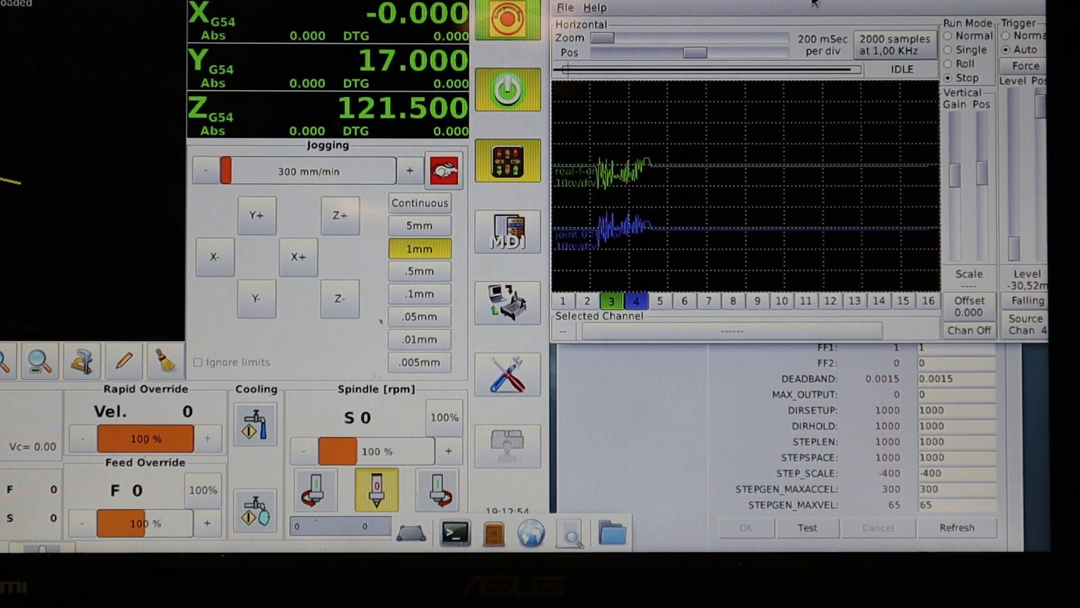
pyautogui.click(948, 49)
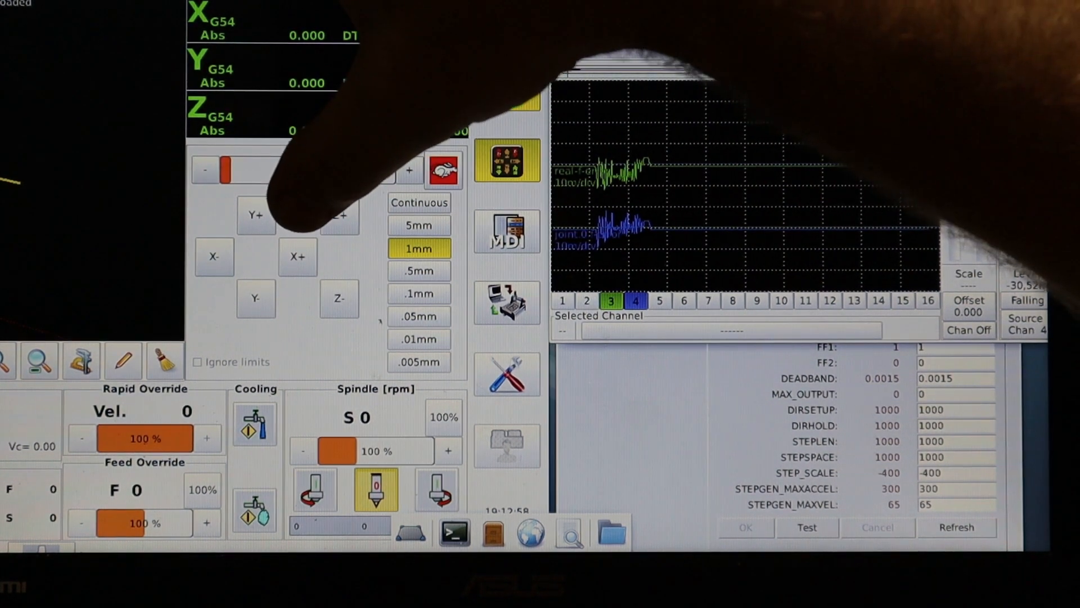
pyautogui.click(214, 257)
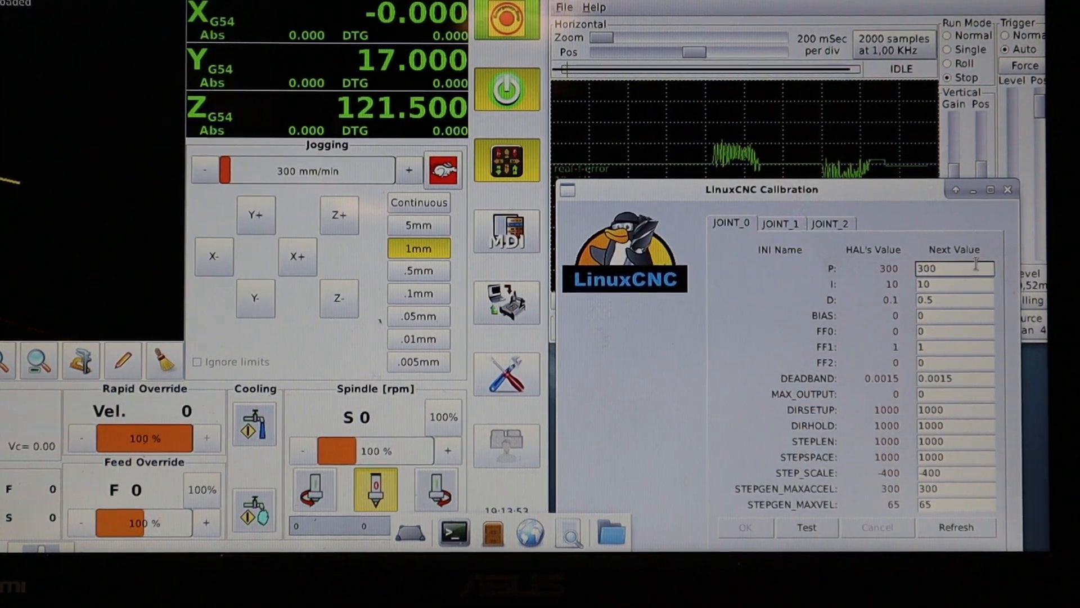
# Step: Change joint 0's next P gain from 300 to 1000
pyautogui.write('1000')
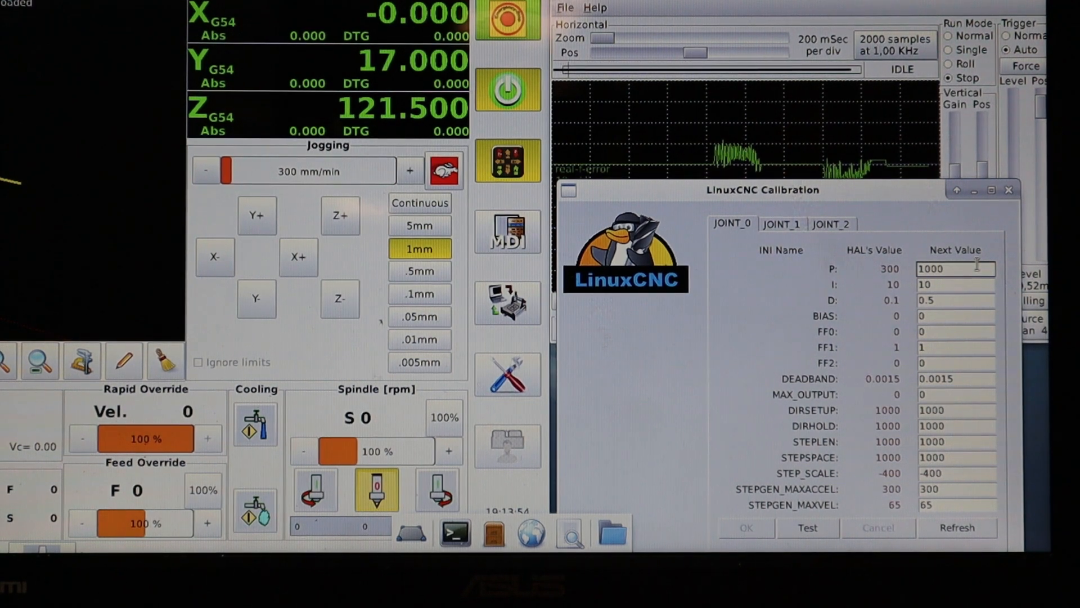